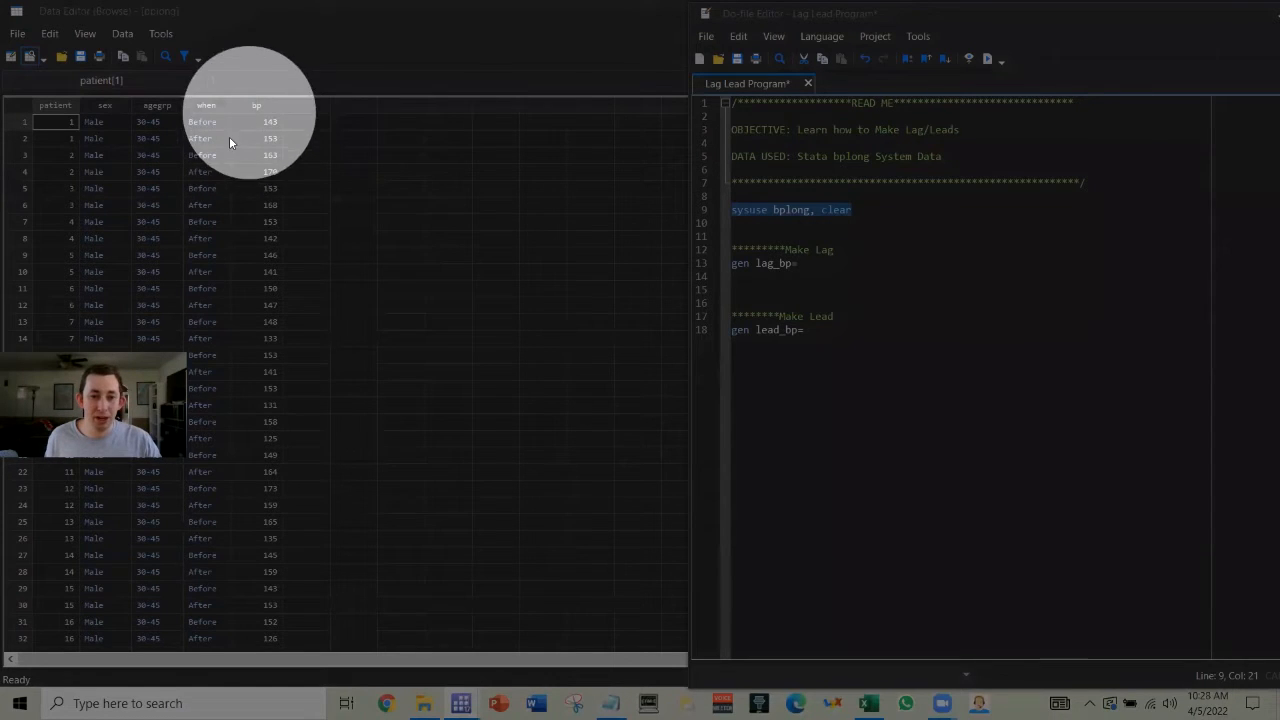
mouse_move(264, 144)
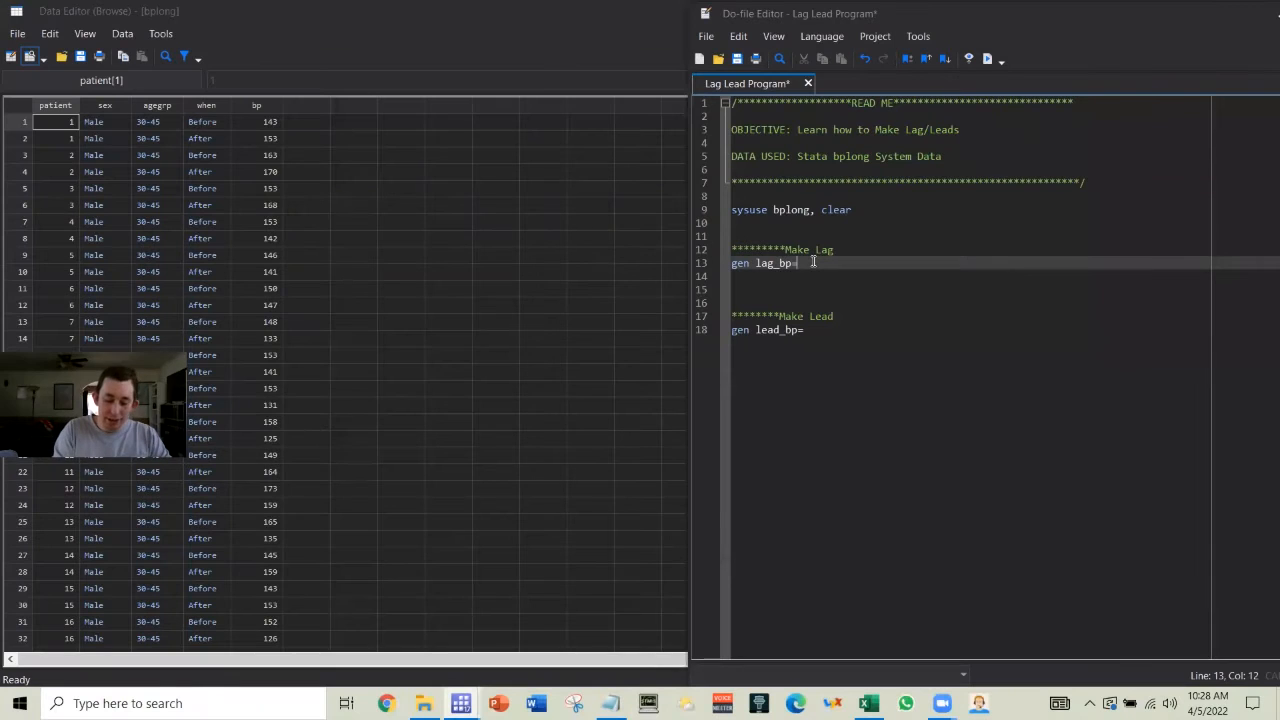
Complete and run gen lag_bp=bp[_n-1], then view the lag_bp column in the data.
text(bp[_n-1)
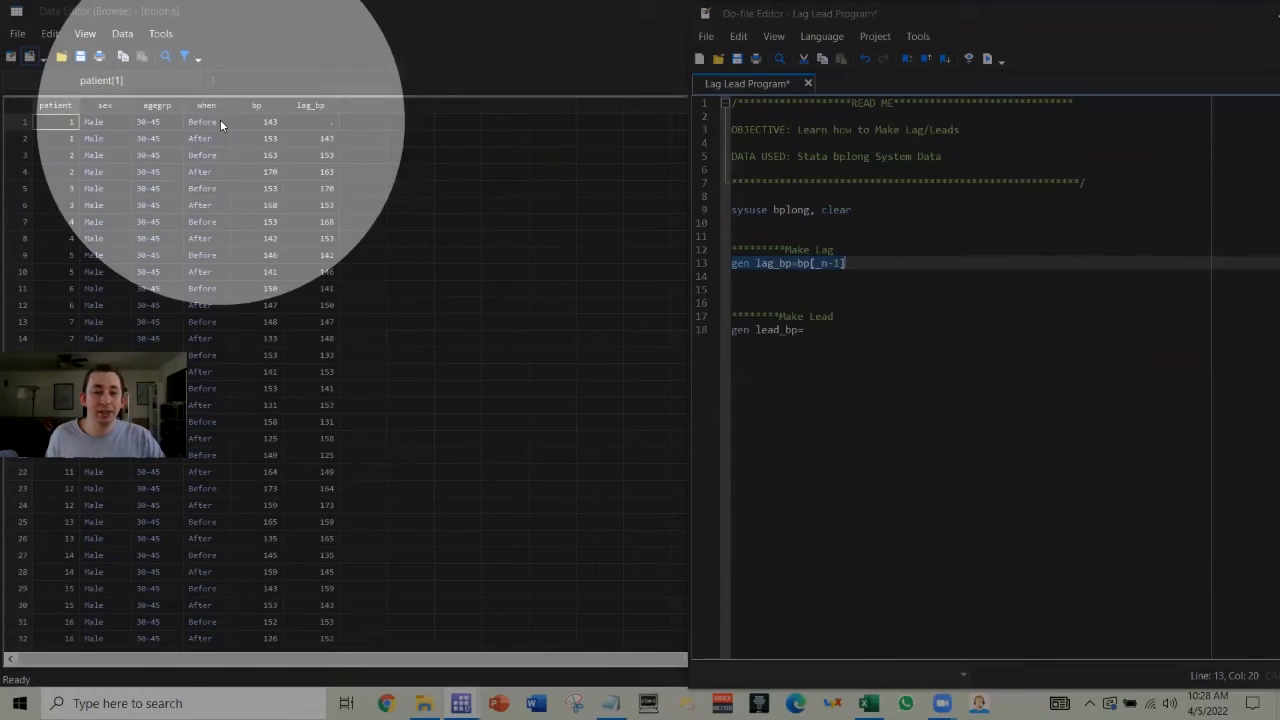
Complete and run gen lead_bp=bp[_n+1], adding a column of each next row's blood pressure.
click(804, 330)
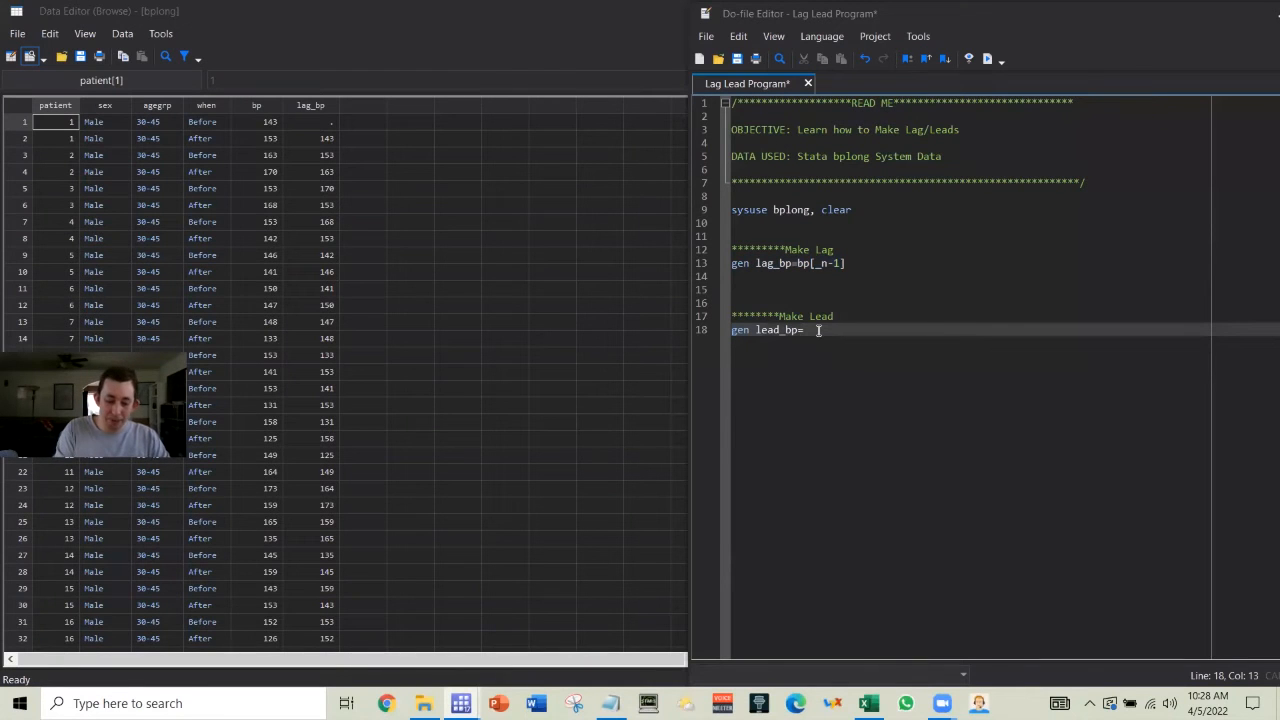
text(bp)
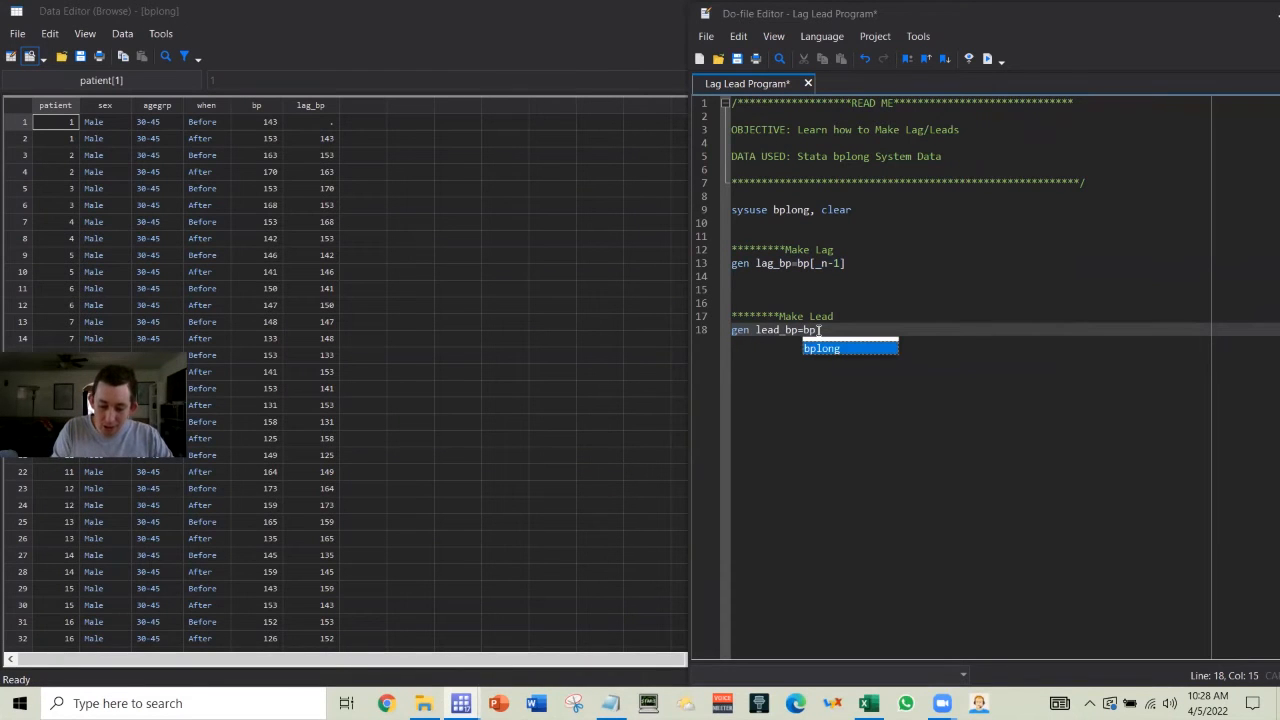
text([_n])
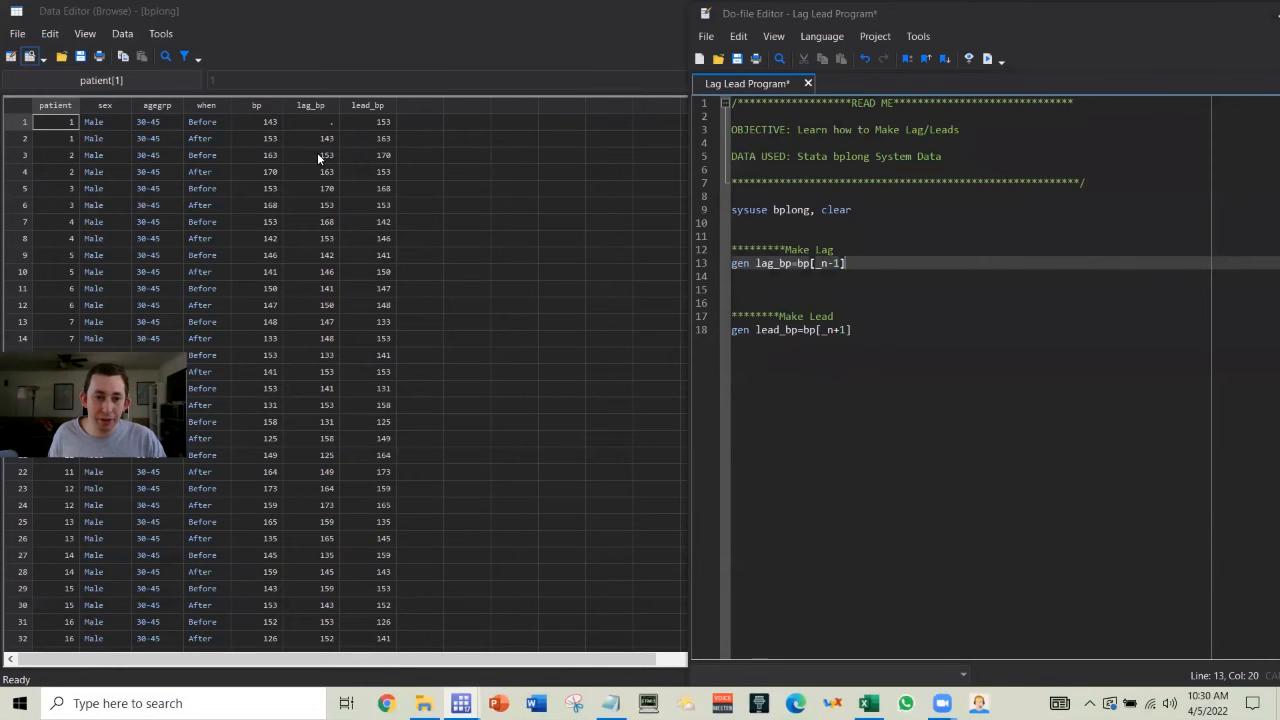
mouse_move(300, 152)
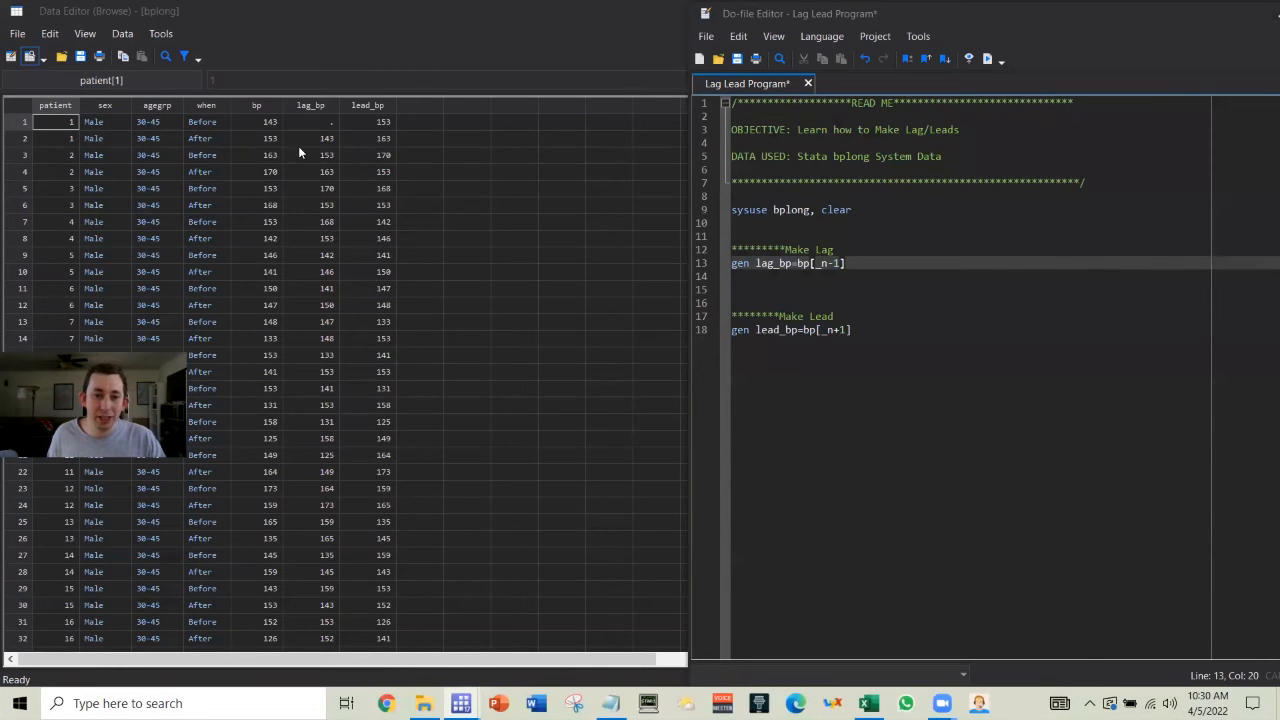
Add if patient[_n]==patient[_n-1] to the lag_bp line and rerun it.
click(818, 264)
text( if patient[_m)
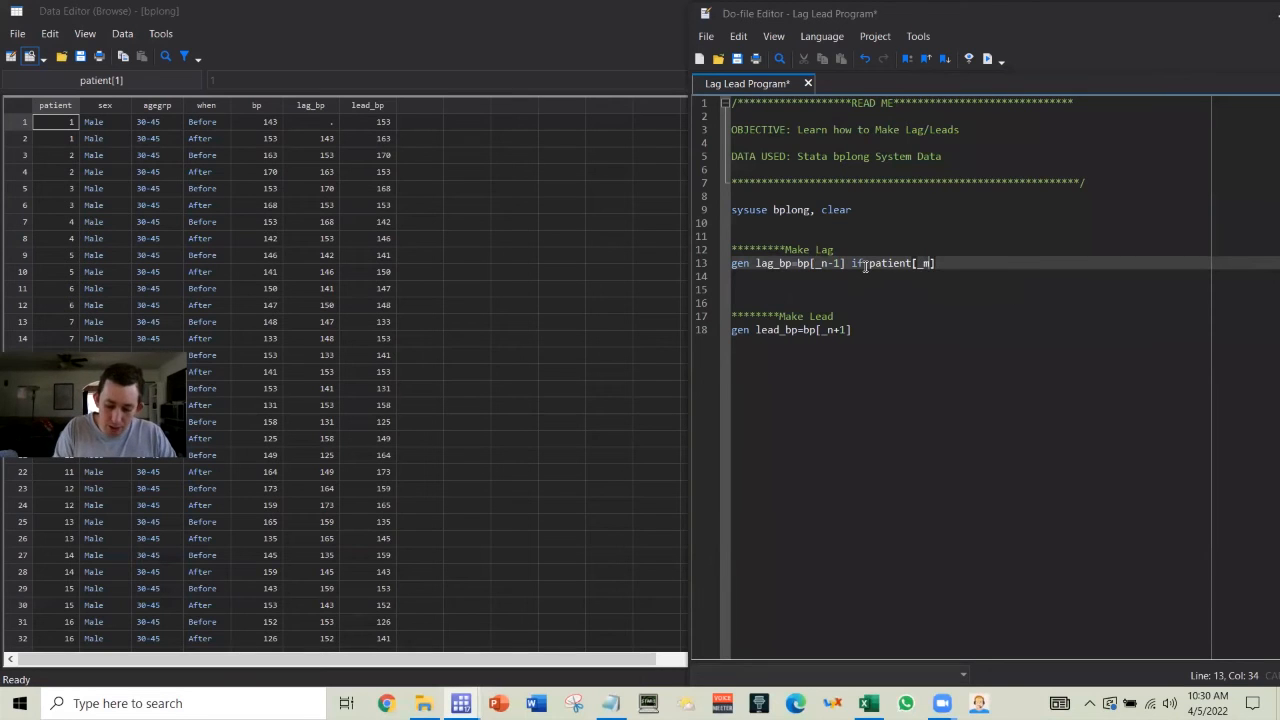
key(Backspace)
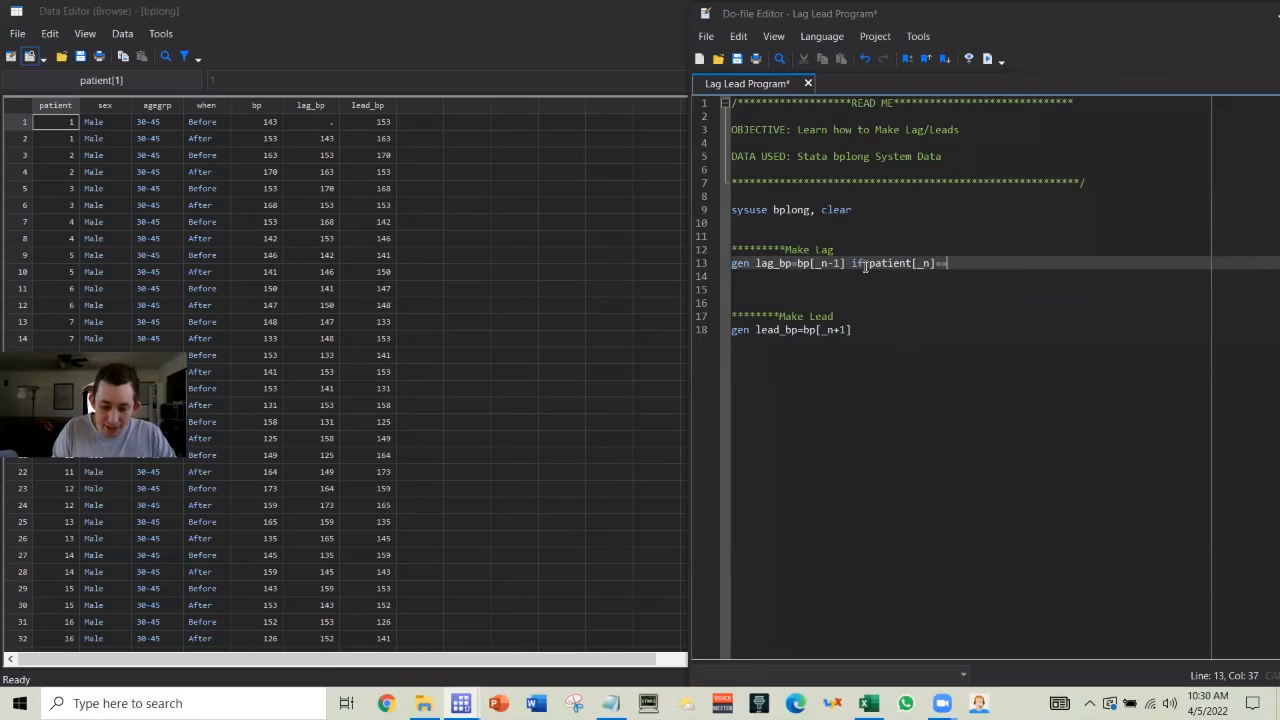
text(patient)
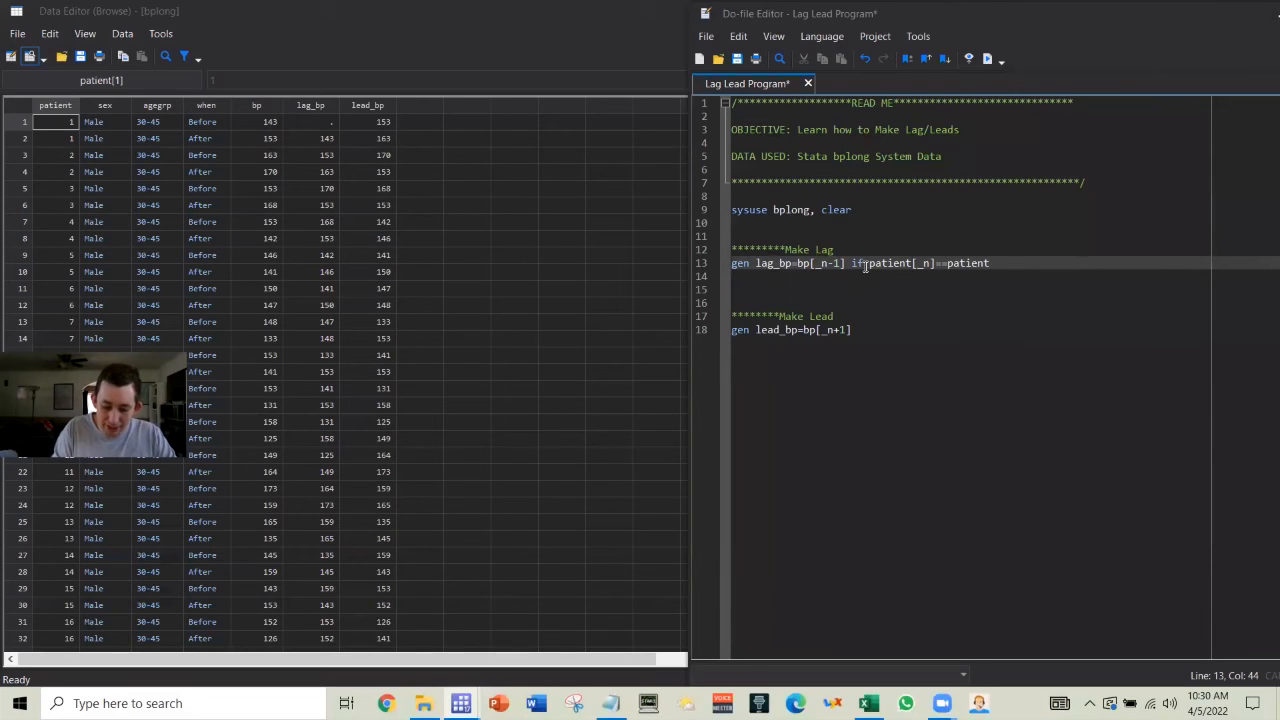
text([_n])
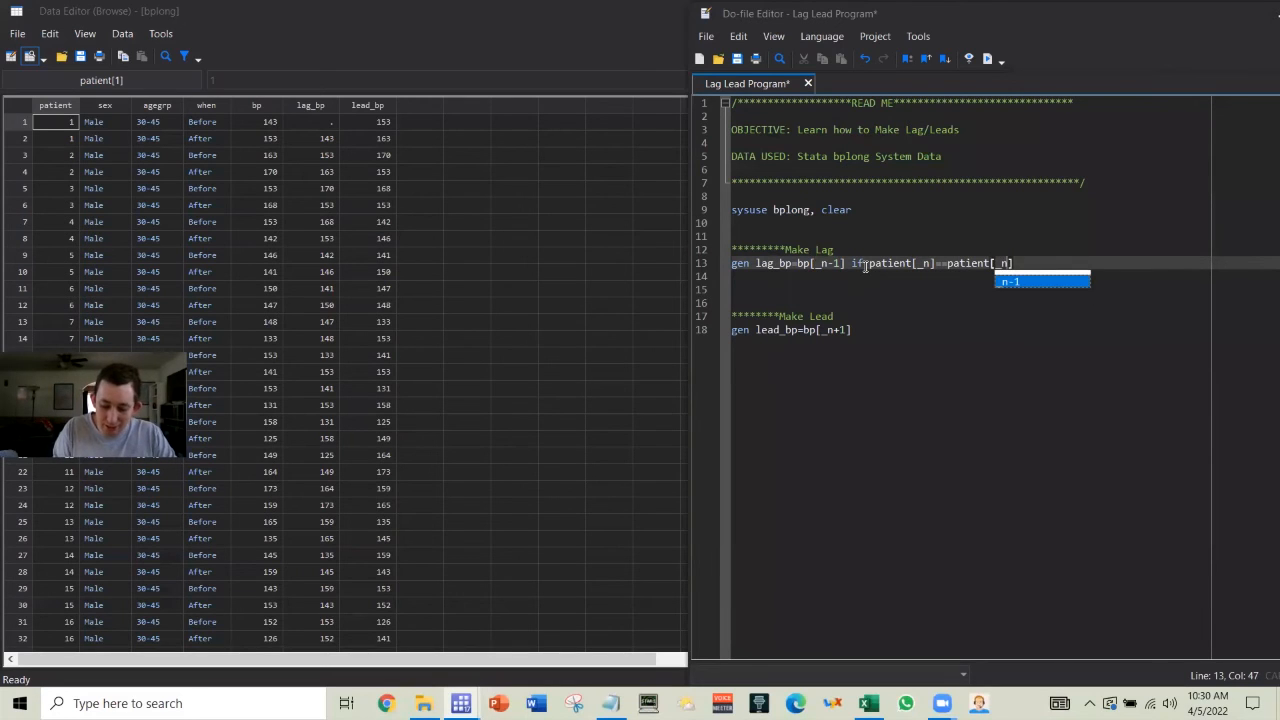
text(-1)
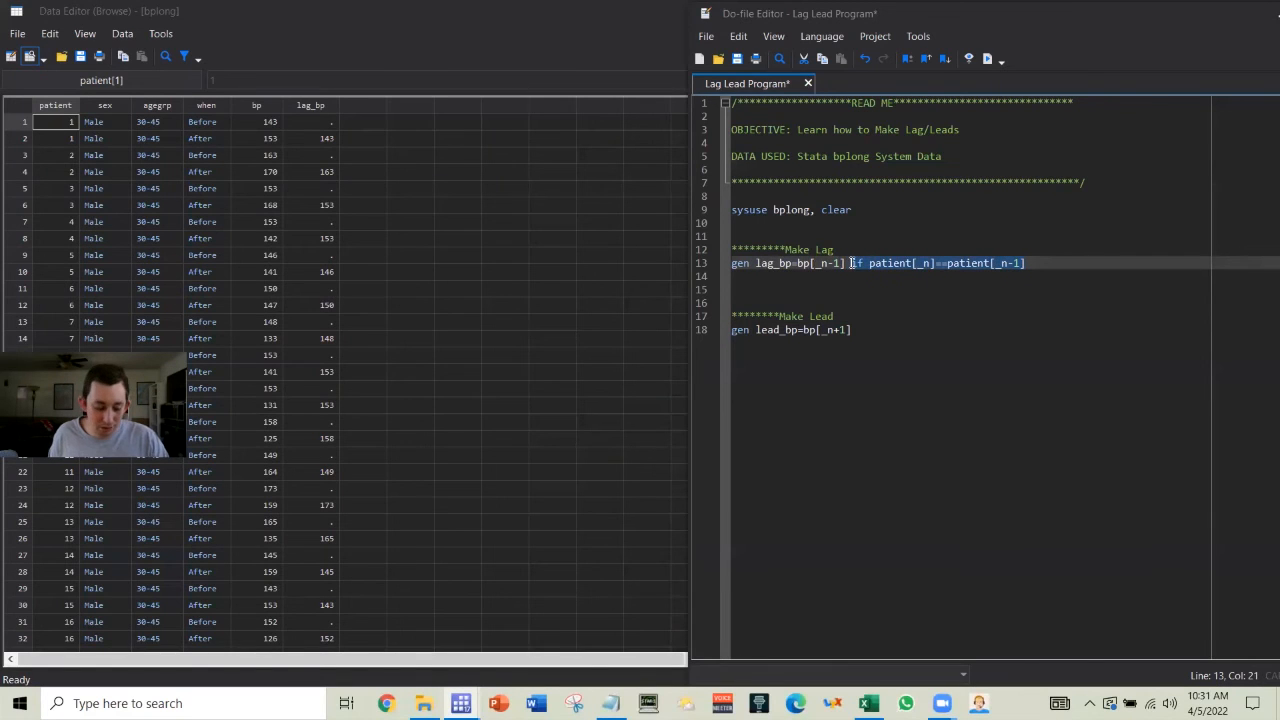
Add the same-patient condition to the lead_bp line, rerun, and check values in the Data Editor.
text(if patient[_n]==patient[_n-1])
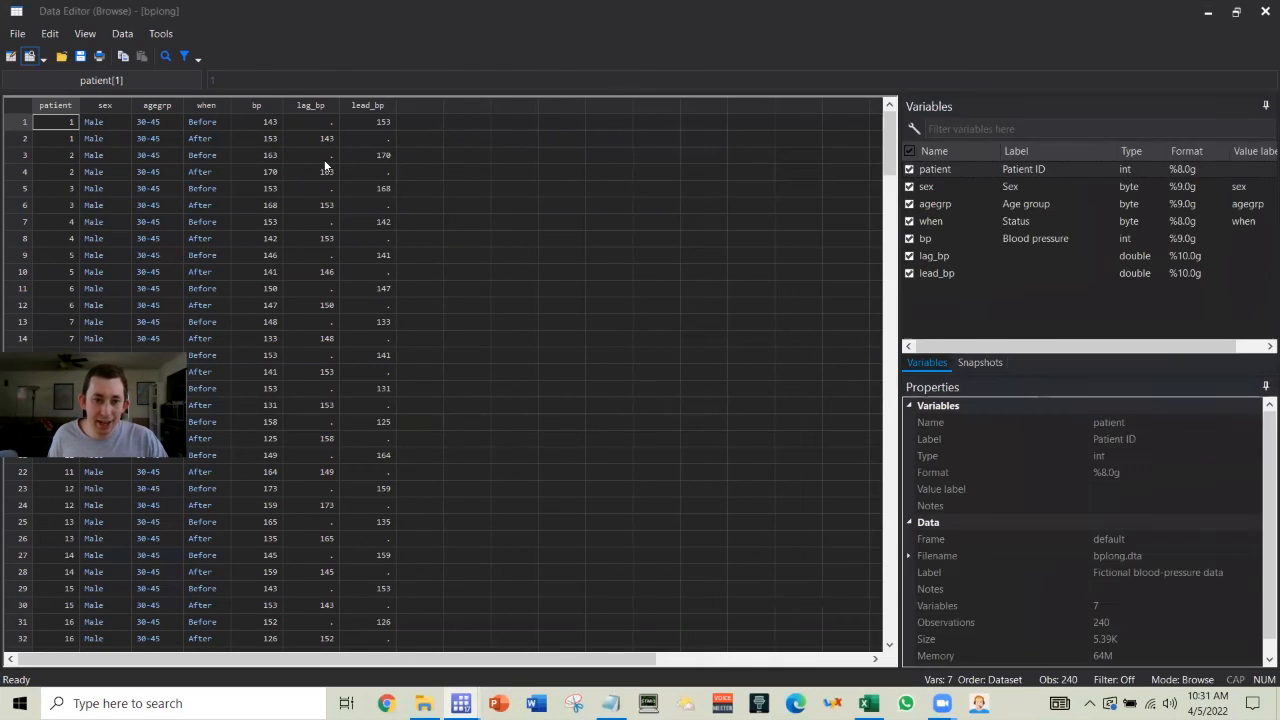
click(328, 156)
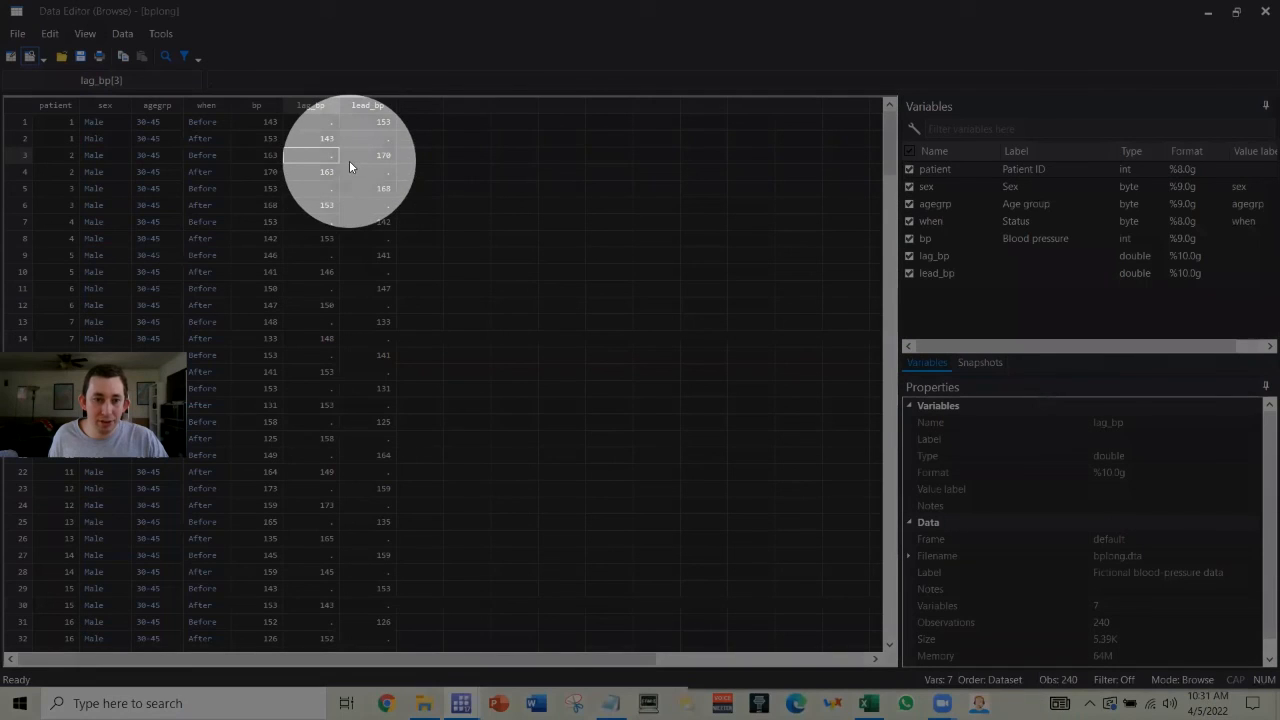